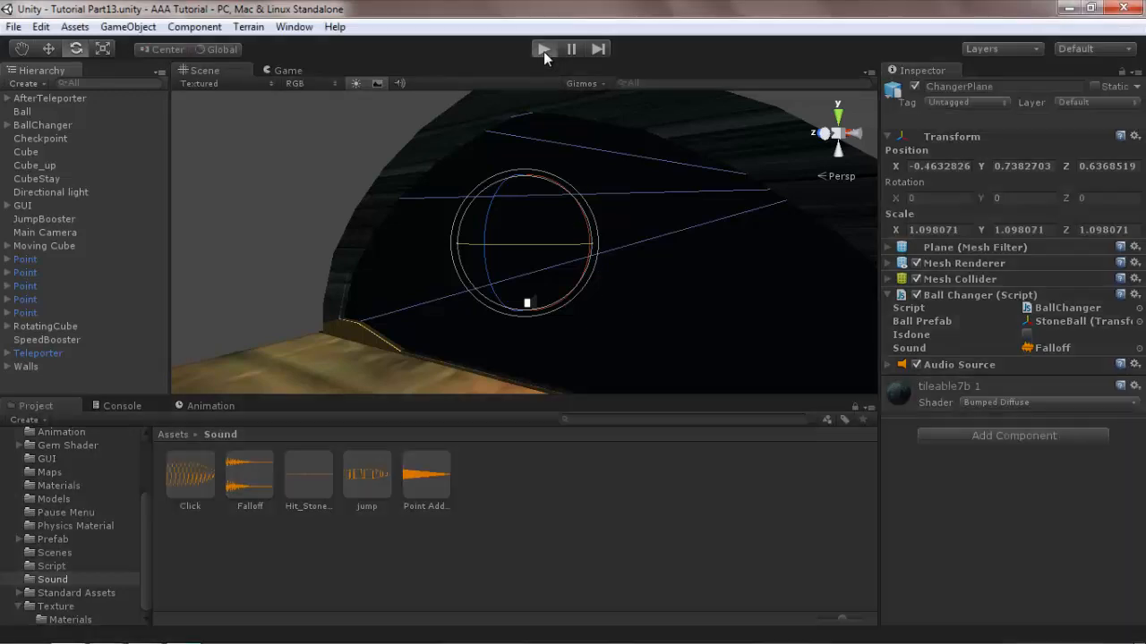
- Play-test the scene to watch the stone ball roll, then stop playback
left_click(545, 50)
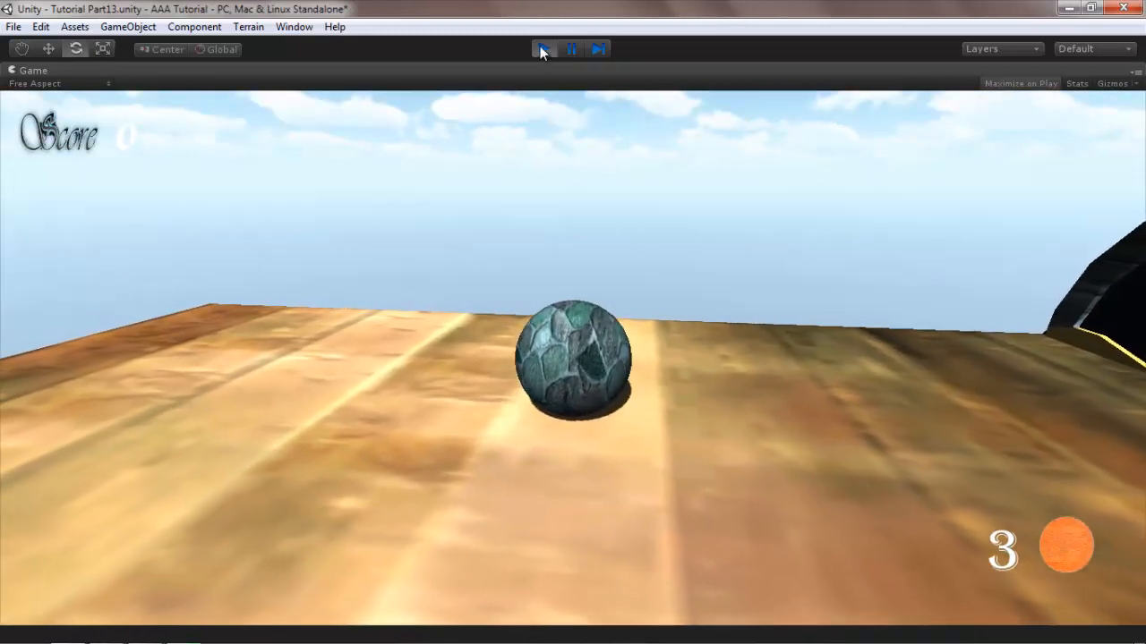
left_click(544, 51)
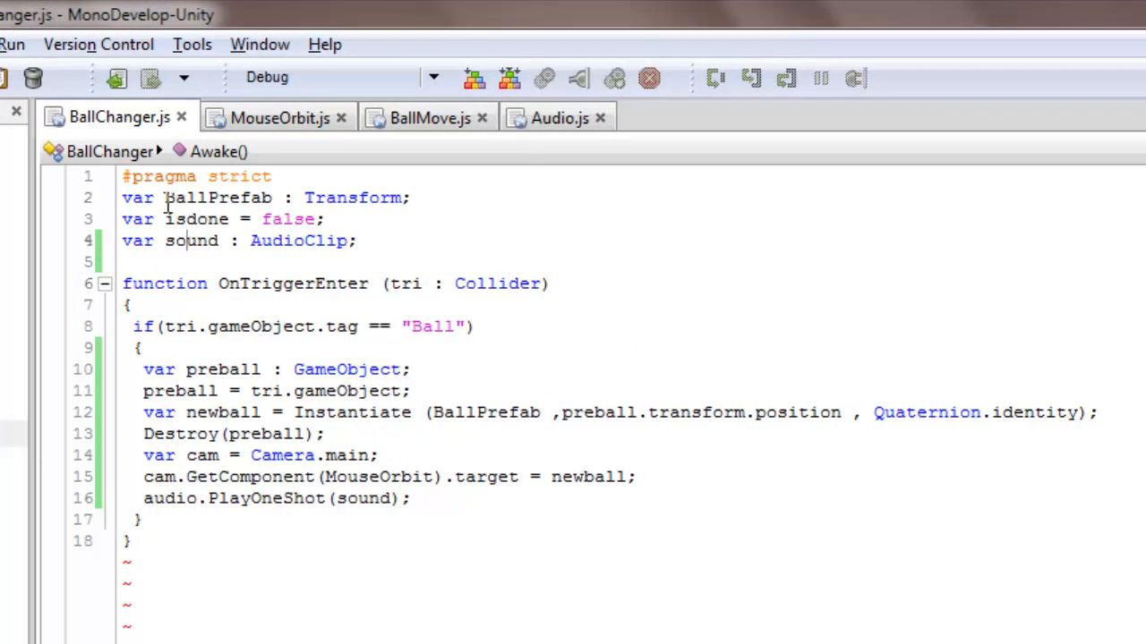
- Rename the prefab variable to BallPrefab, comment out the isdone declaration with //, and edit the Ball check condition
double_click(353, 197)
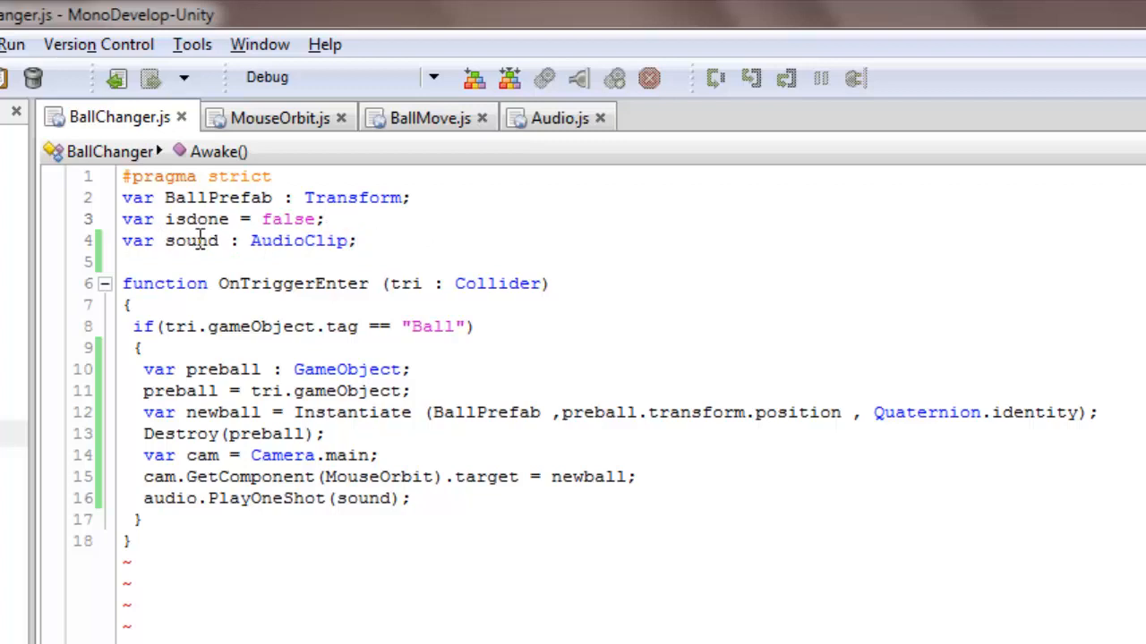
type("//")
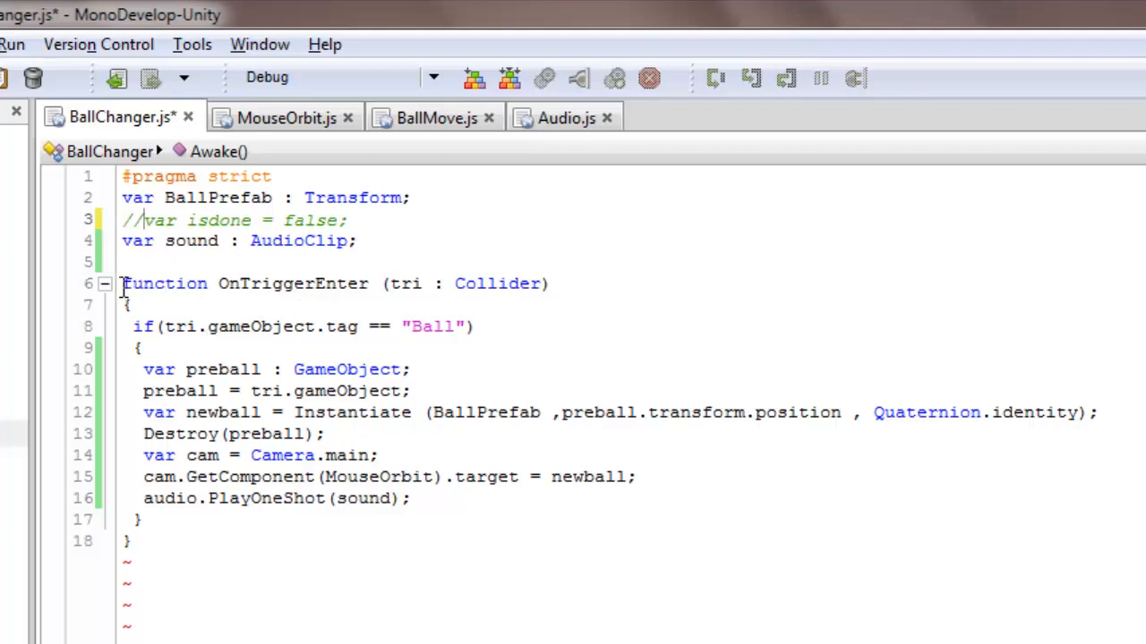
double_click(293, 283)
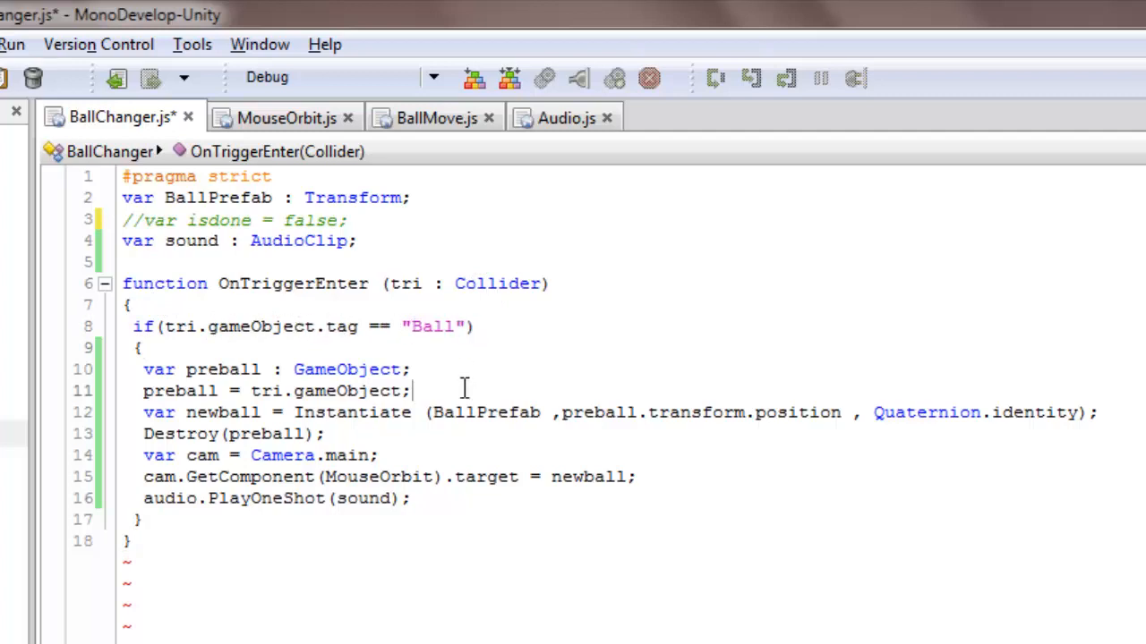
left_click(360, 325)
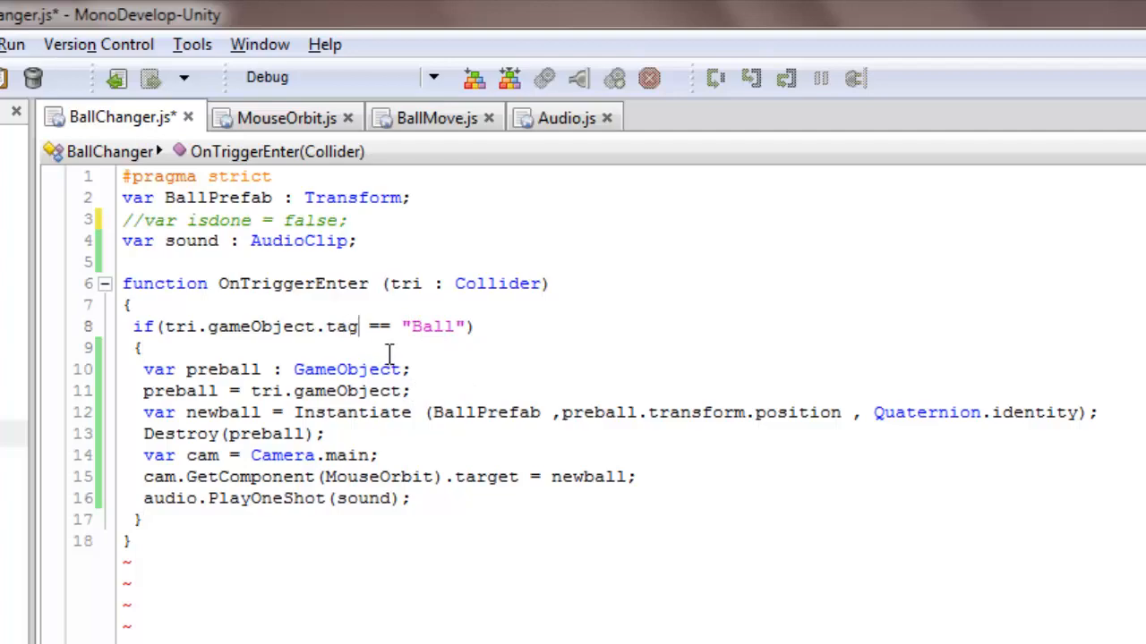
key("BackSpace")
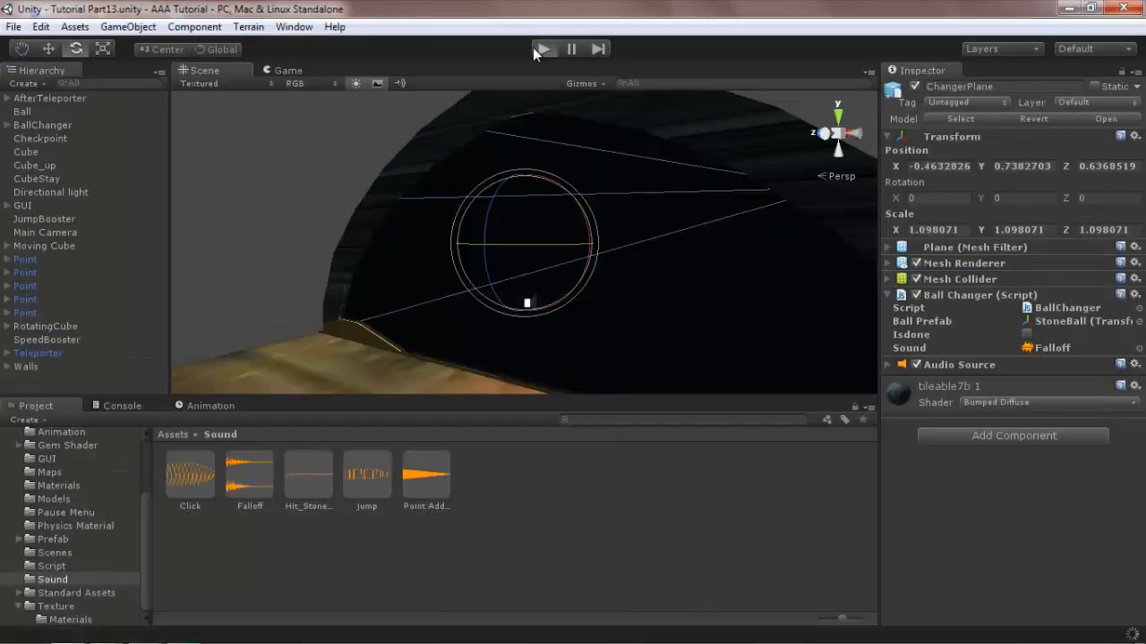
- Switch from the ChangerPlane's Ball Changer component back to BallChanger.js, now checking the object's name against "Ball"
left_click(545, 49)
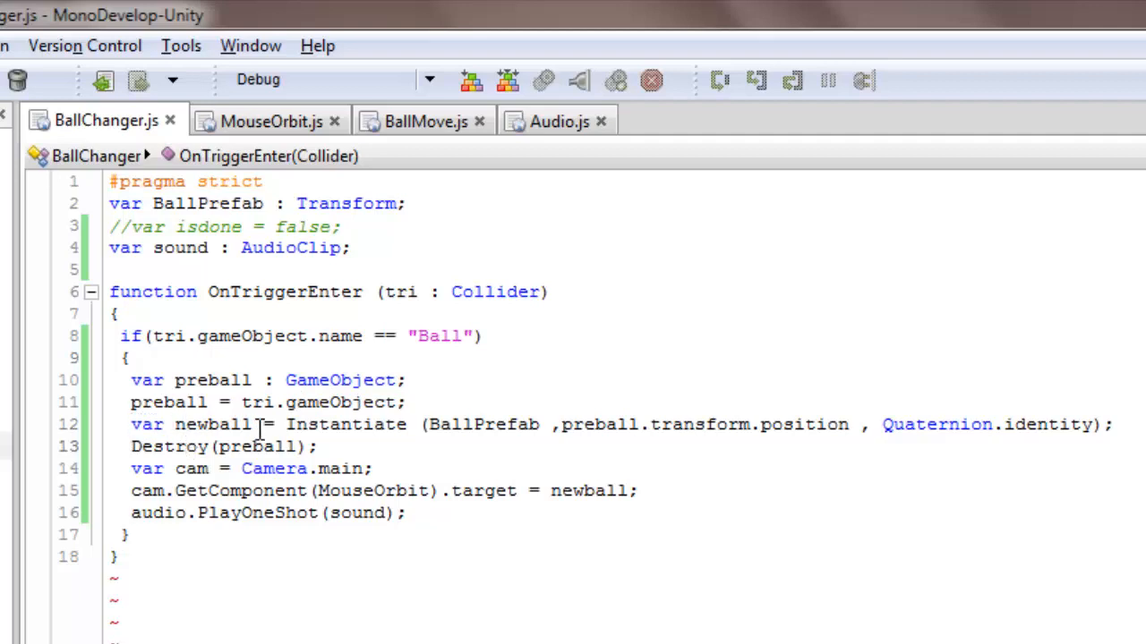
- Review the Instantiate line in BallChanger.js, dismissing the Windows color-scheme prompt along the way
double_click(341, 424)
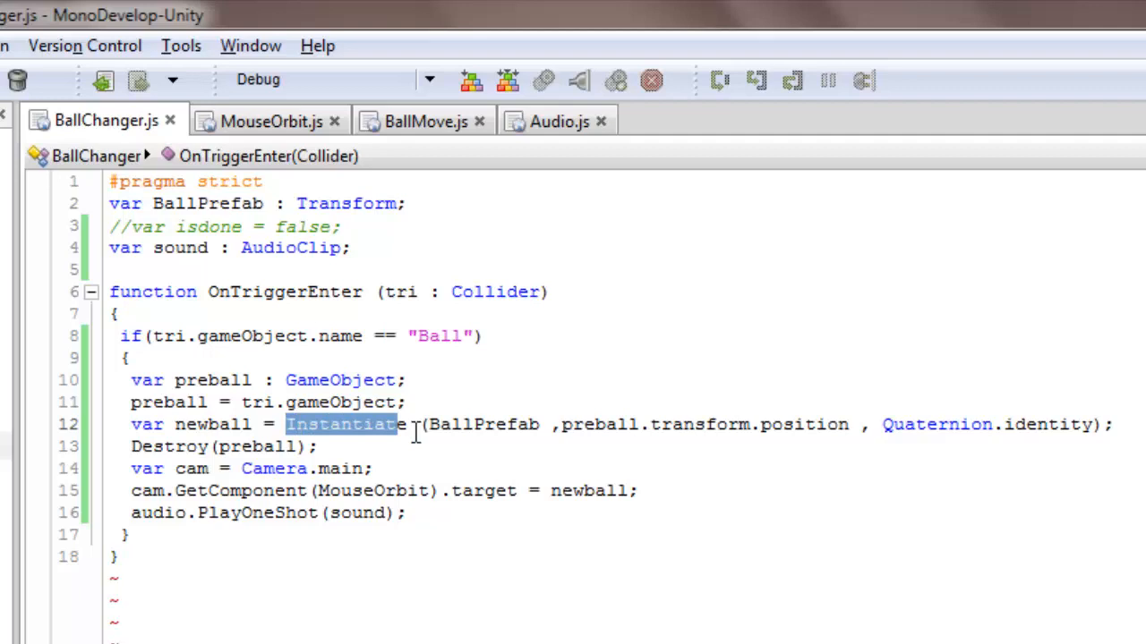
double_click(483, 424)
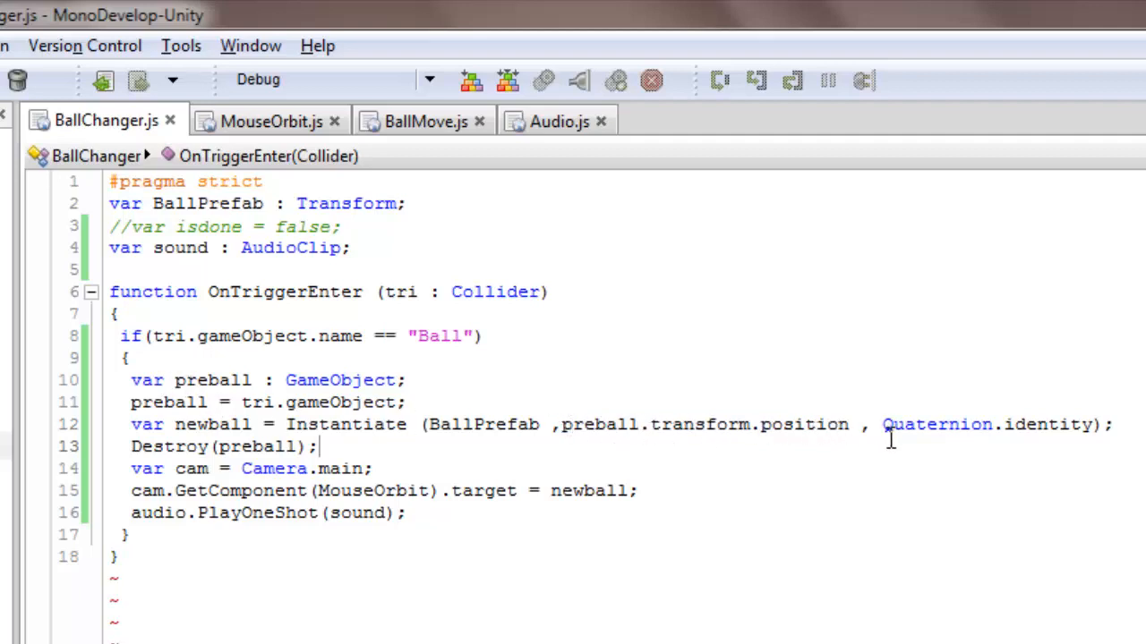
left_click_drag(883, 425, 1103, 424)
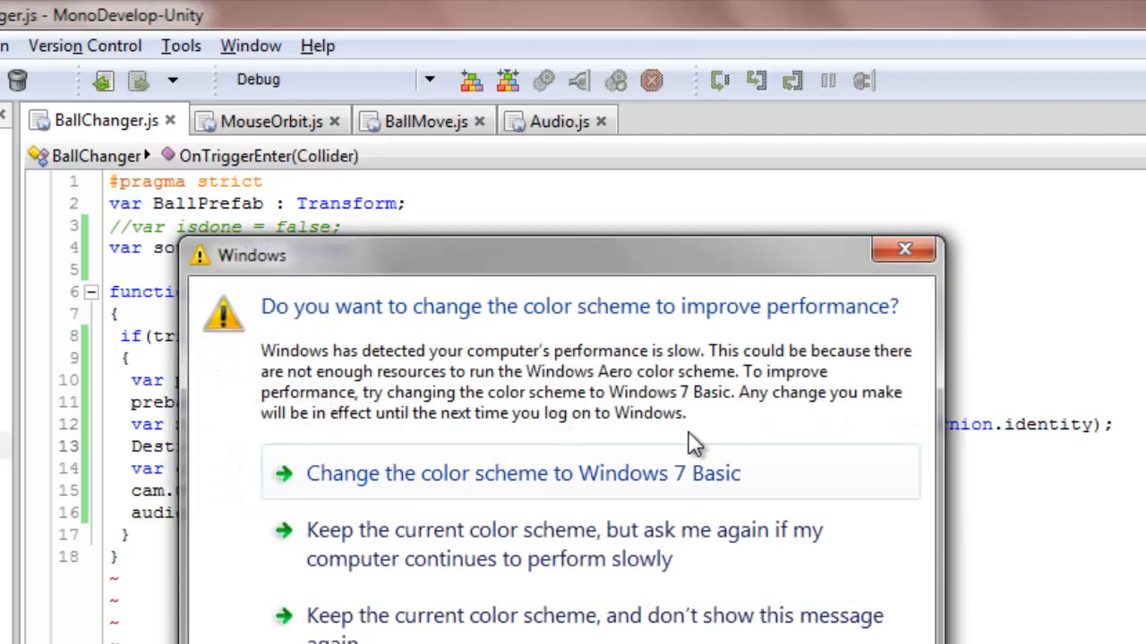
left_click(902, 248)
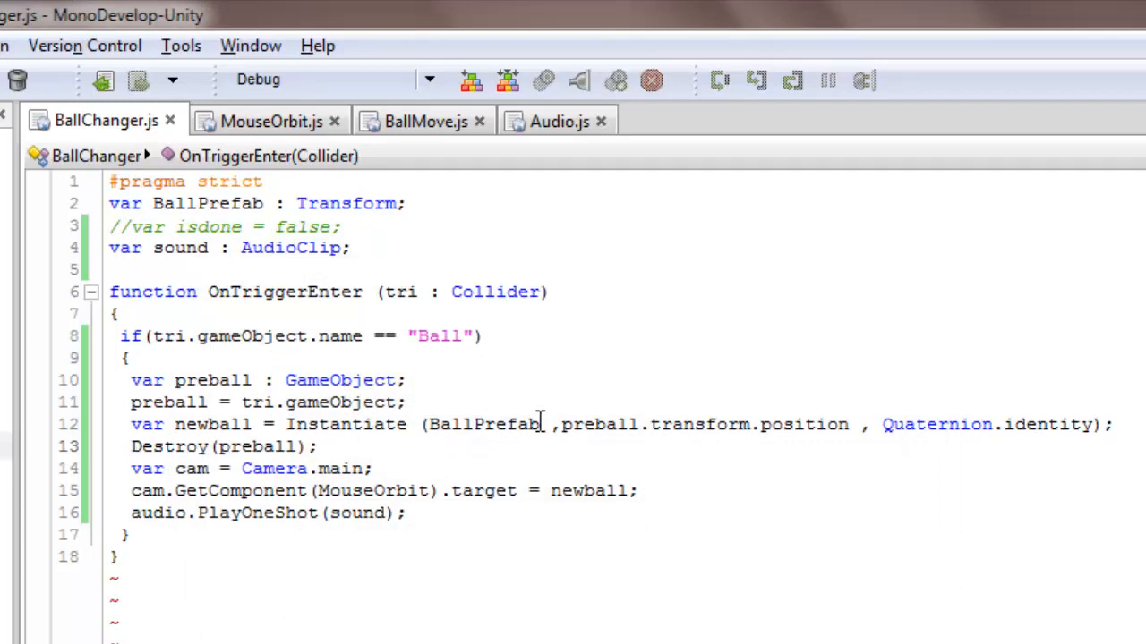
triple_click(224, 448)
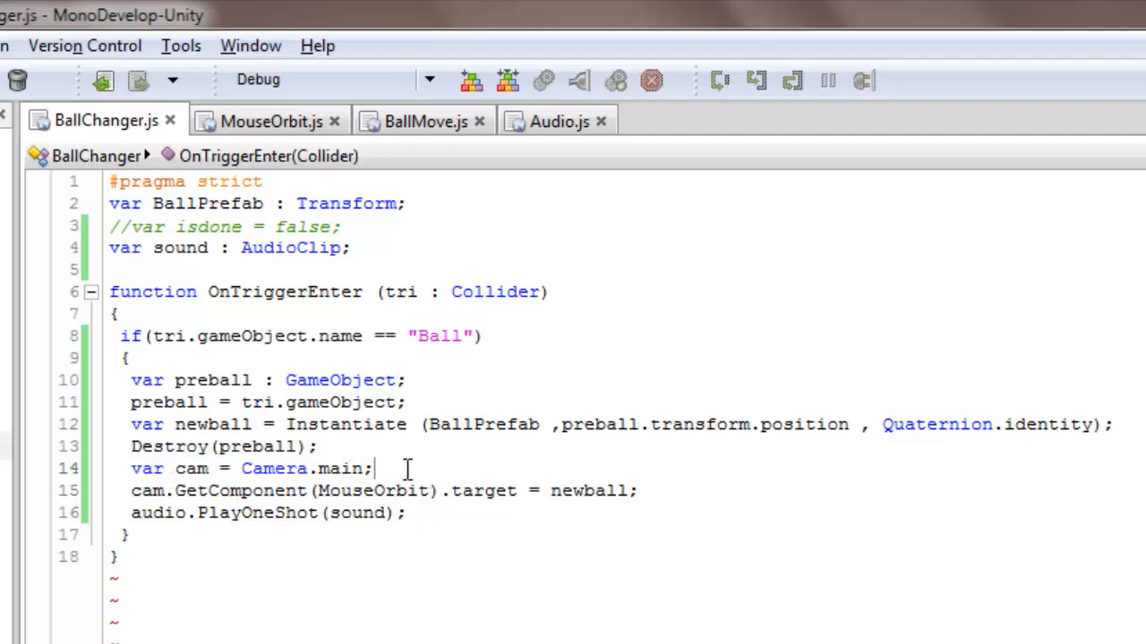
- Review the camera retargeting line, then select Main Camera back in the Unity Hierarchy
left_click(133, 491)
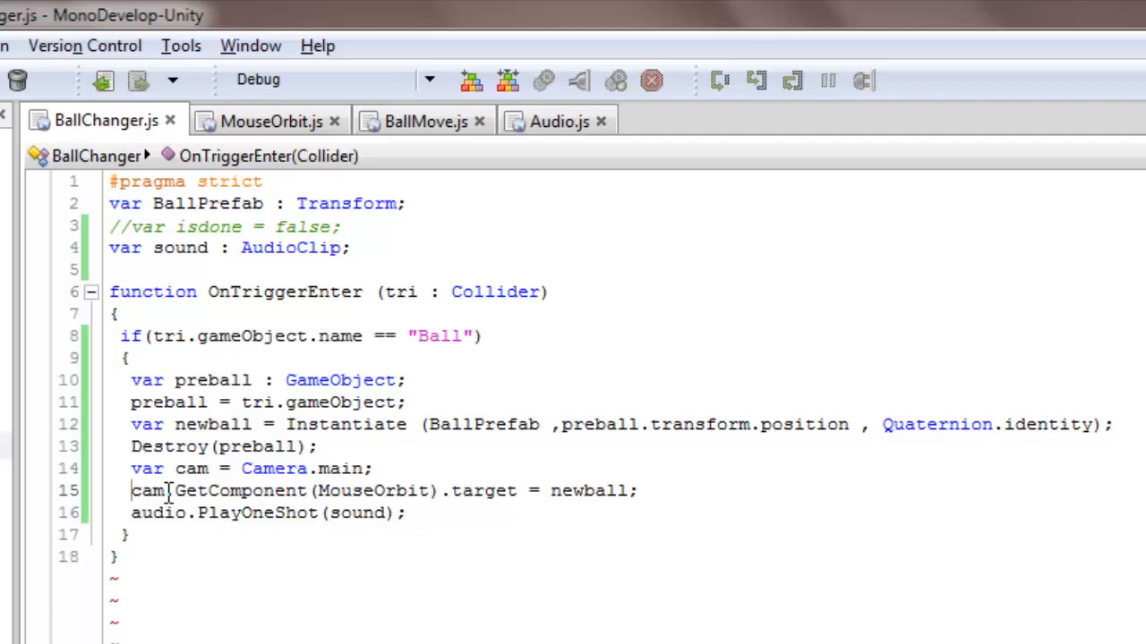
double_click(374, 490)
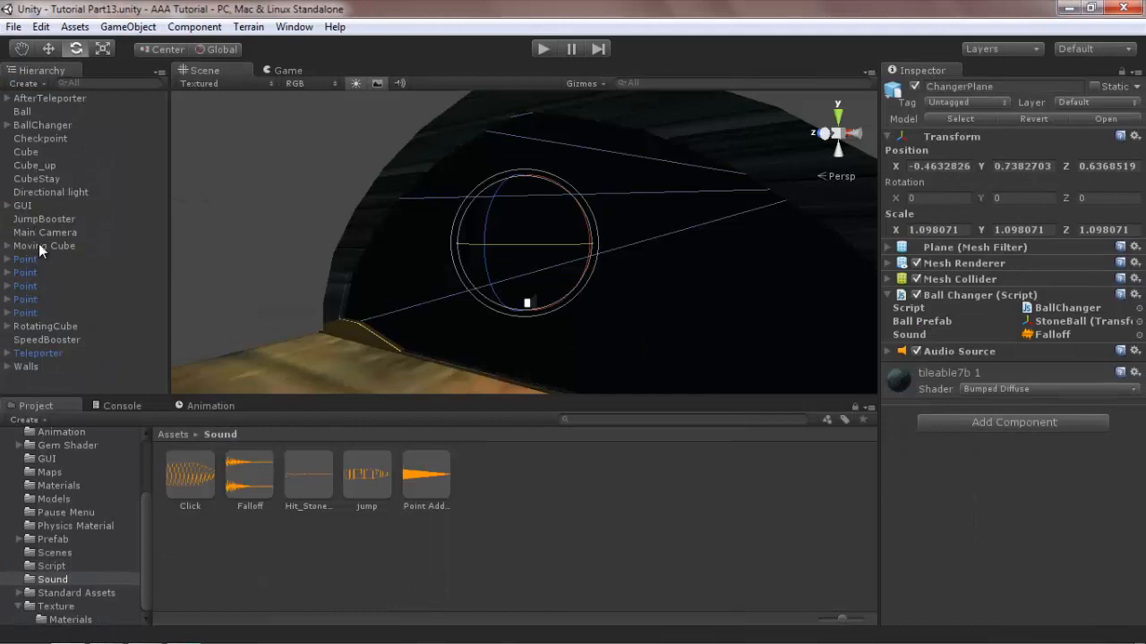
left_click(43, 232)
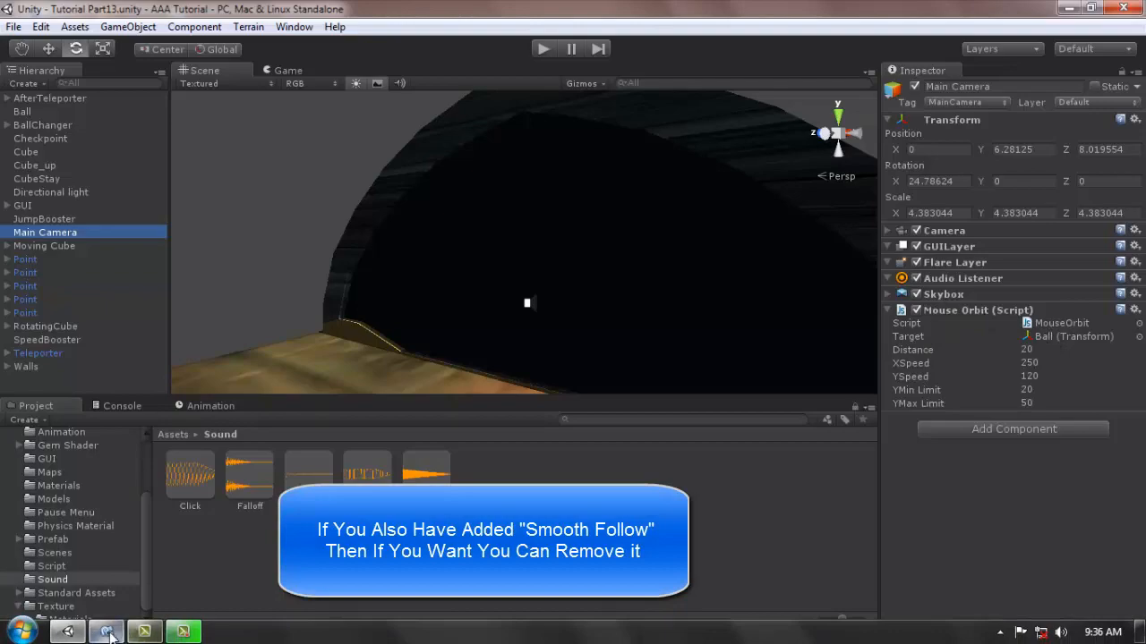
- Leave the Main Camera's Mouse Orbit settings with Ball as target and return to BallChanger.js
left_click(105, 632)
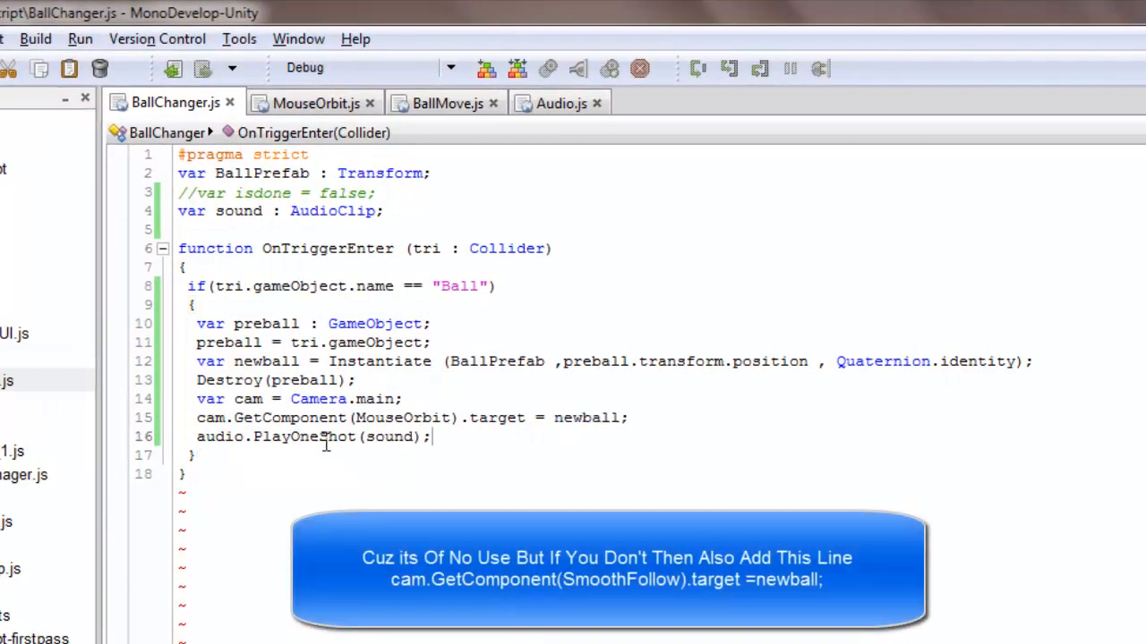
- Review the end of BallChanger.js unchanged and return to the Unity scene with the ChangerPlane object
double_click(218, 436)
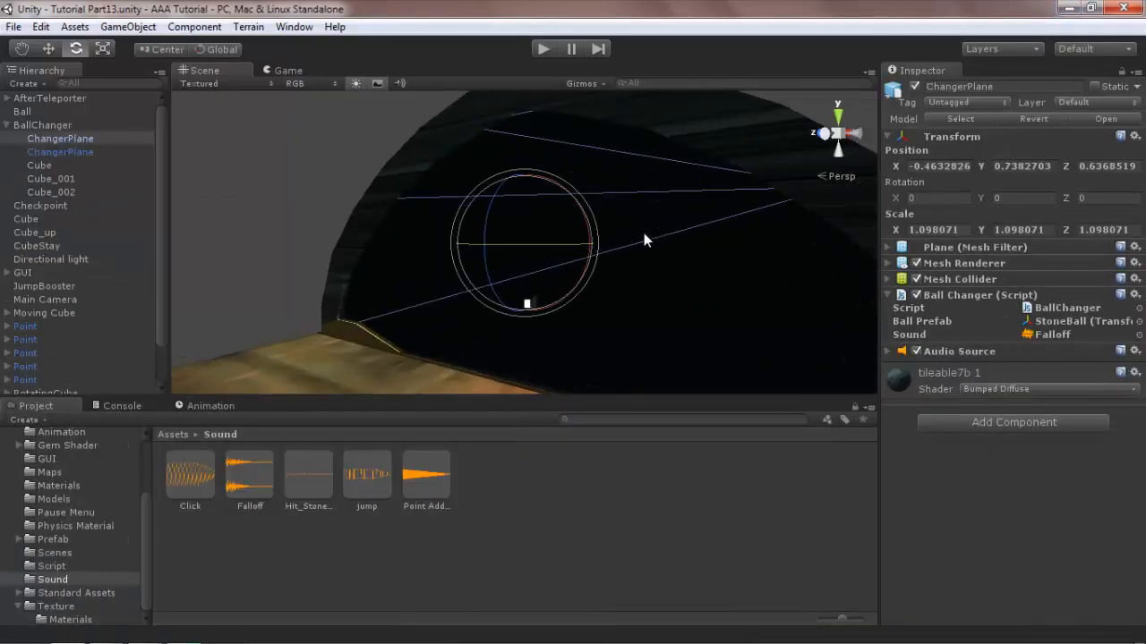
- Expand the ChangerPlane's Mesh Collider and set it as a trigger
left_click(887, 280)
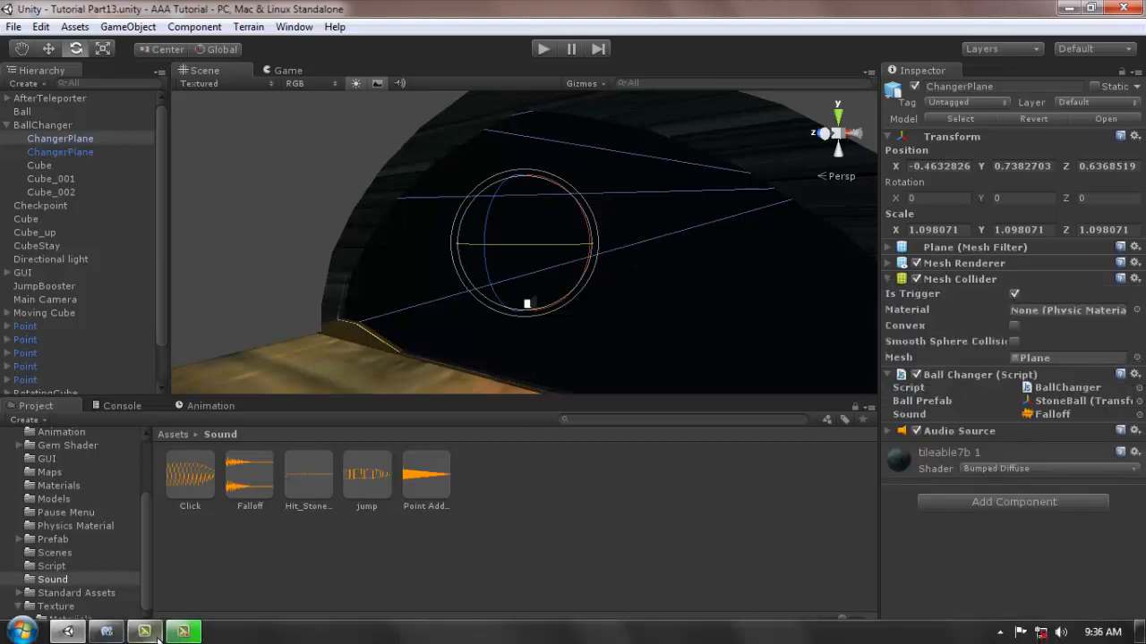
left_click(183, 631)
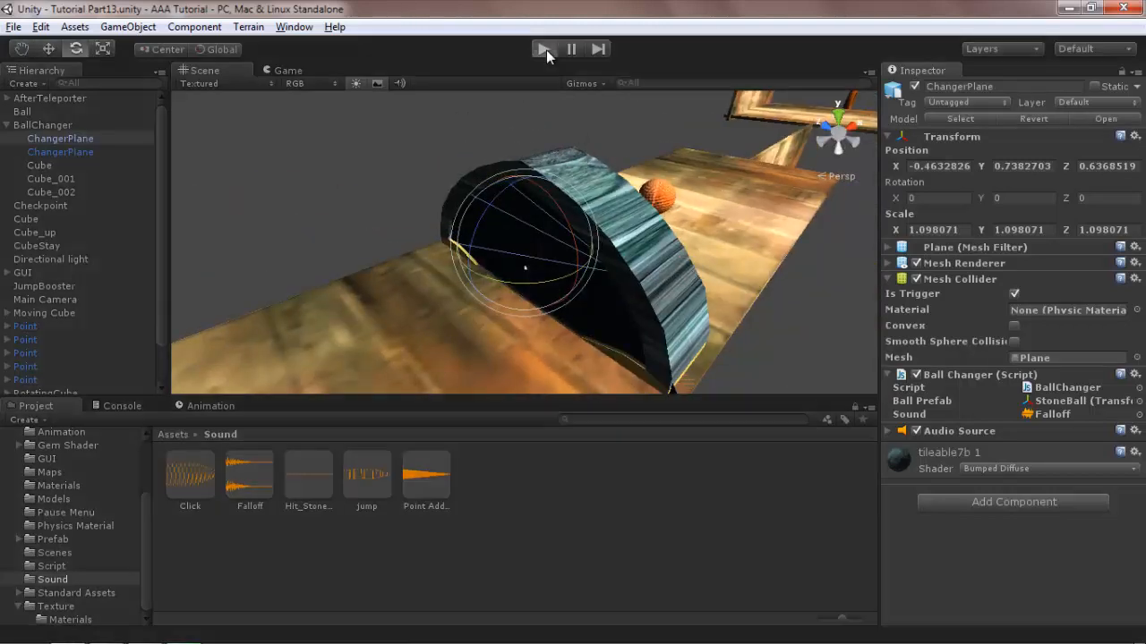
- Play-test twice to watch the ball change into the other ball as it passes through the tunnel
left_click(545, 50)
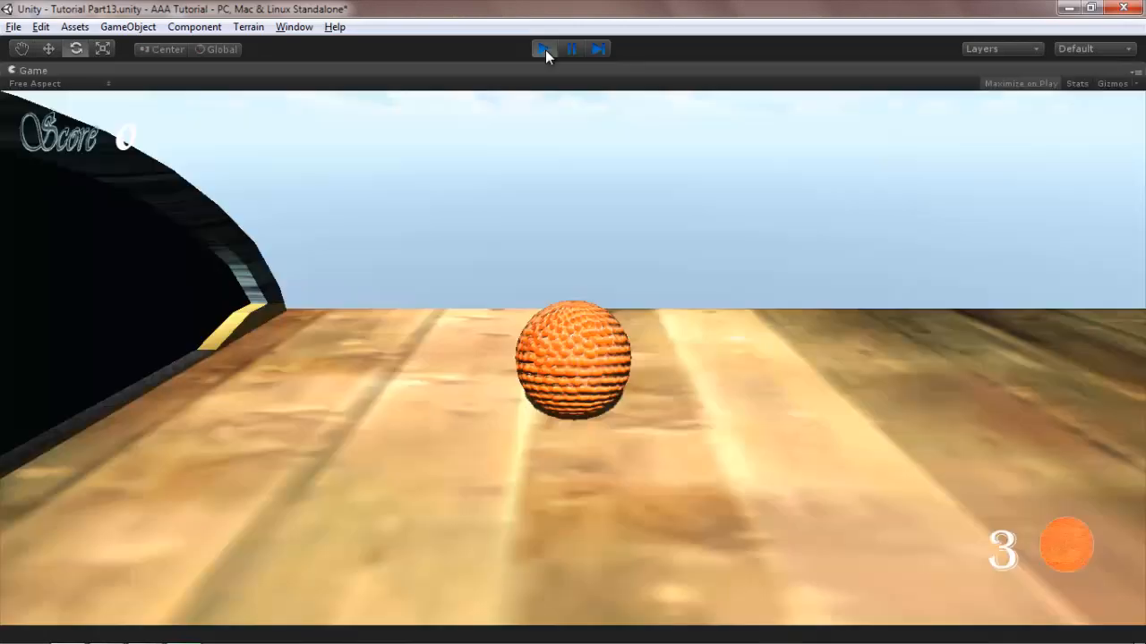
left_click(545, 50)
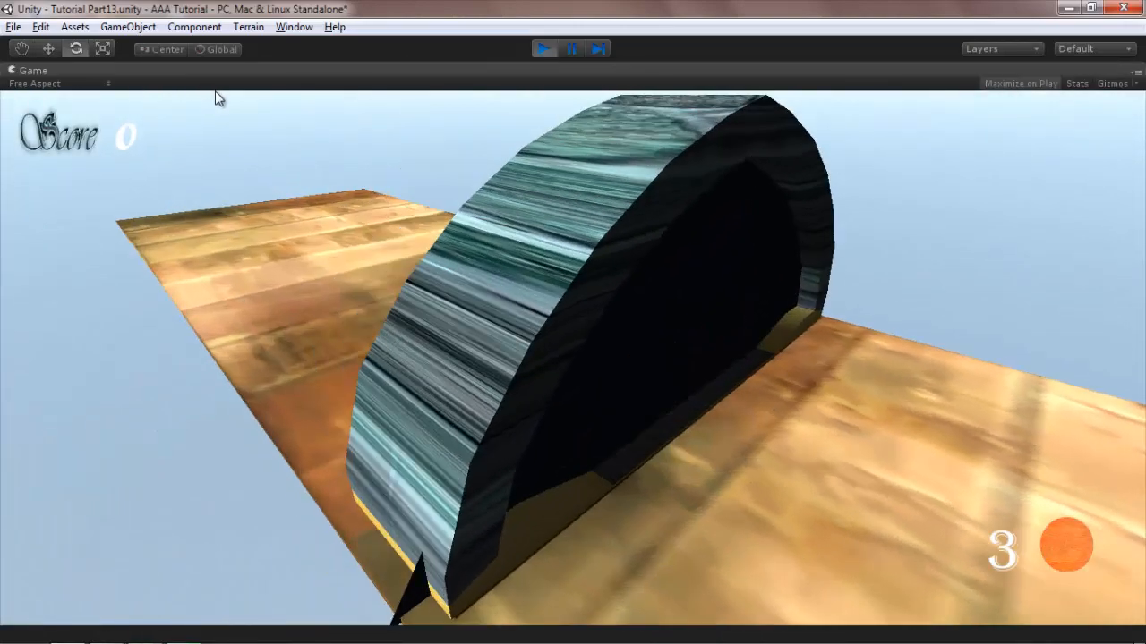
left_click(544, 50)
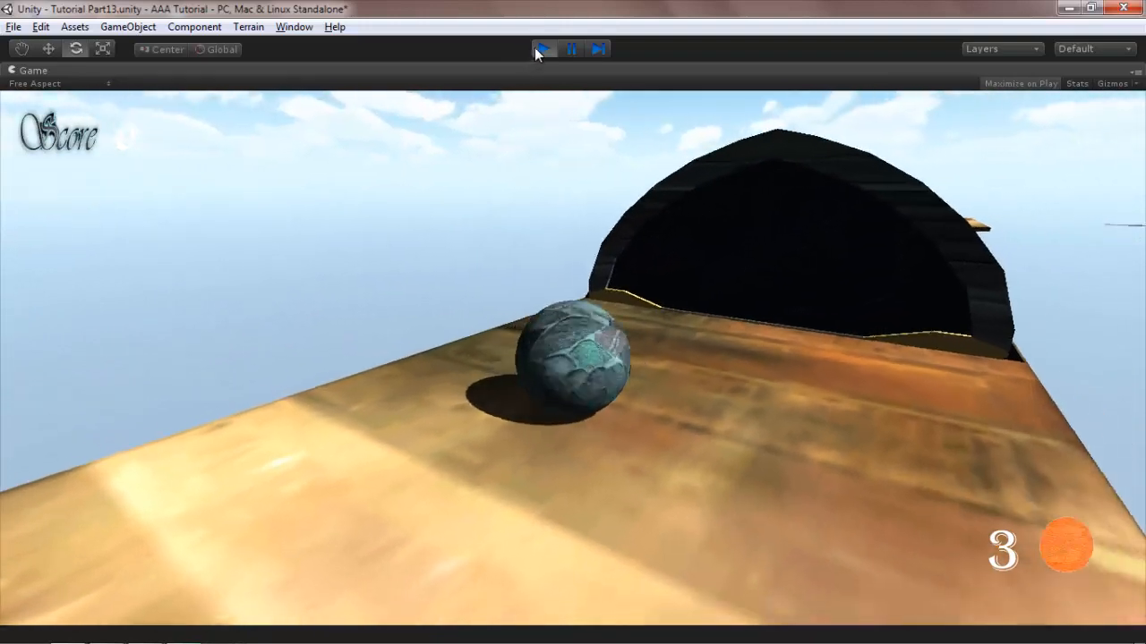
left_click(544, 50)
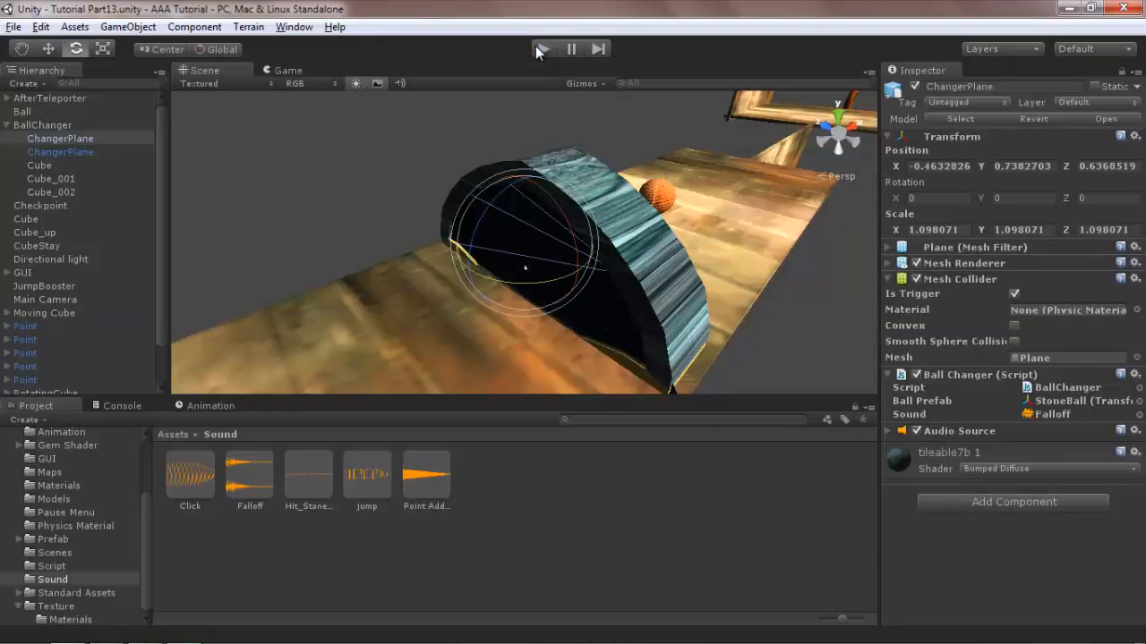